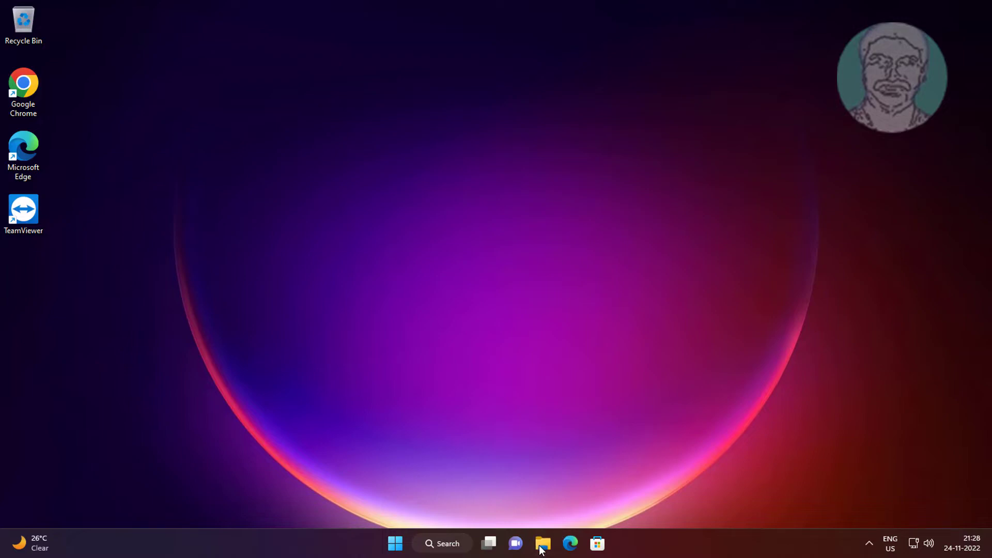
# - Enable 'Show hidden files, folders, and drives' in Folder Options, then close File Explorer
pyautogui.click(543, 544)
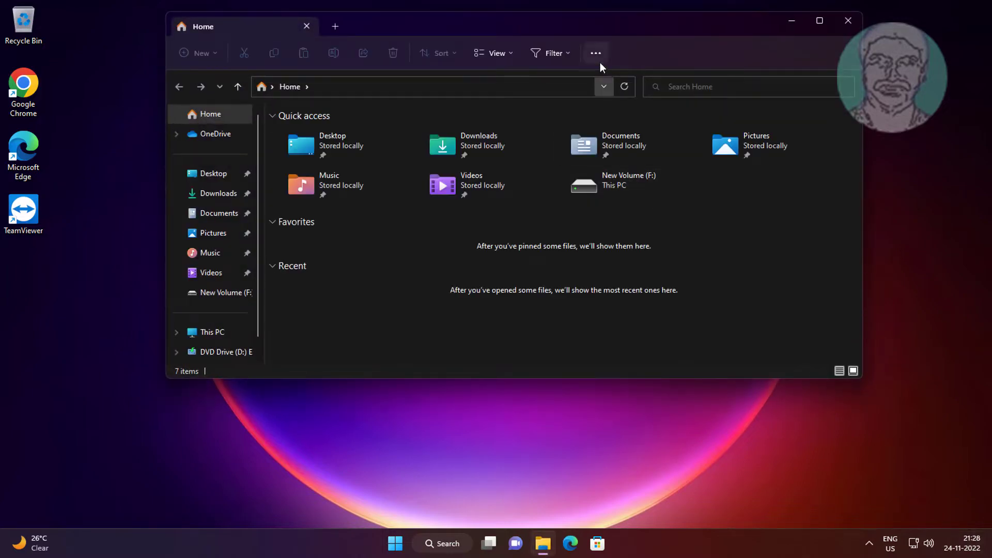
pyautogui.click(595, 53)
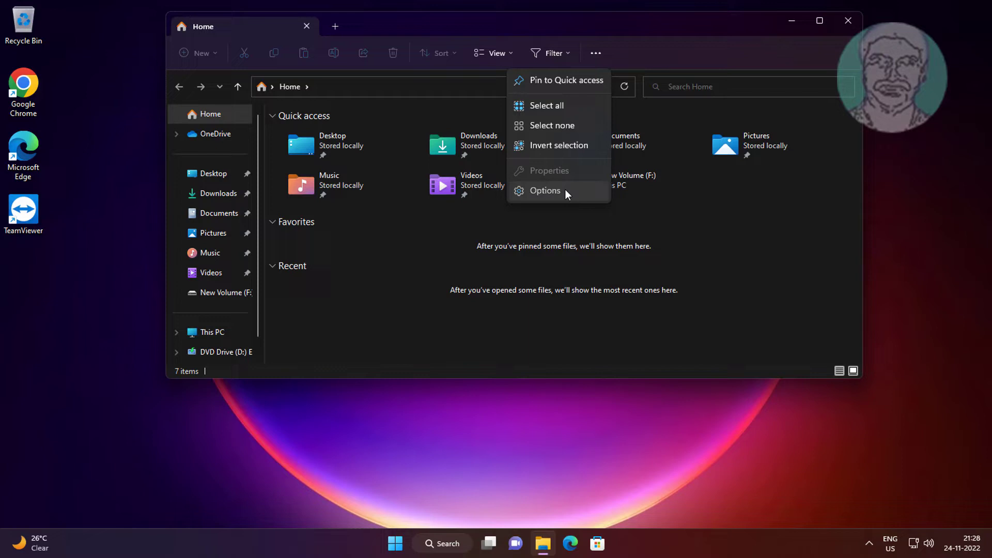
pyautogui.click(546, 190)
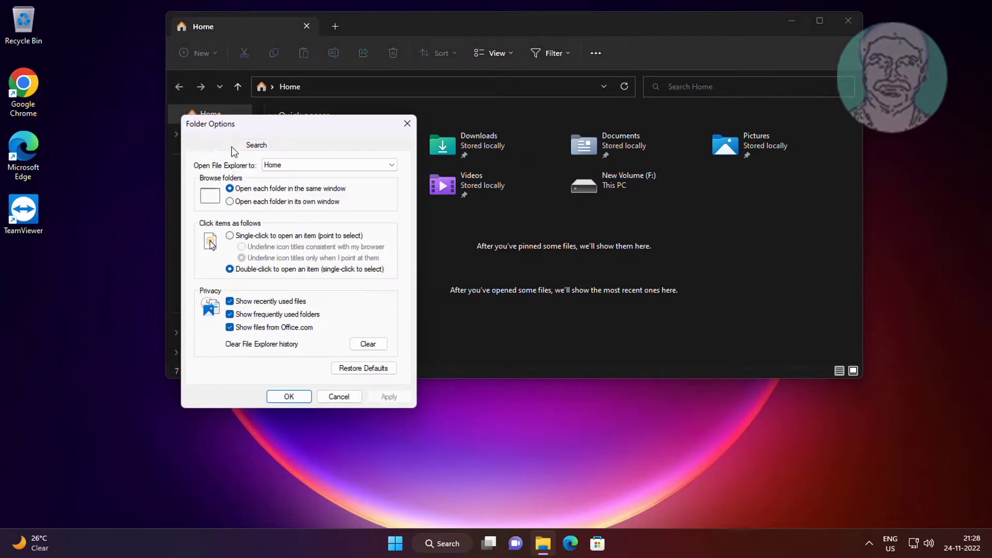
pyautogui.click(228, 145)
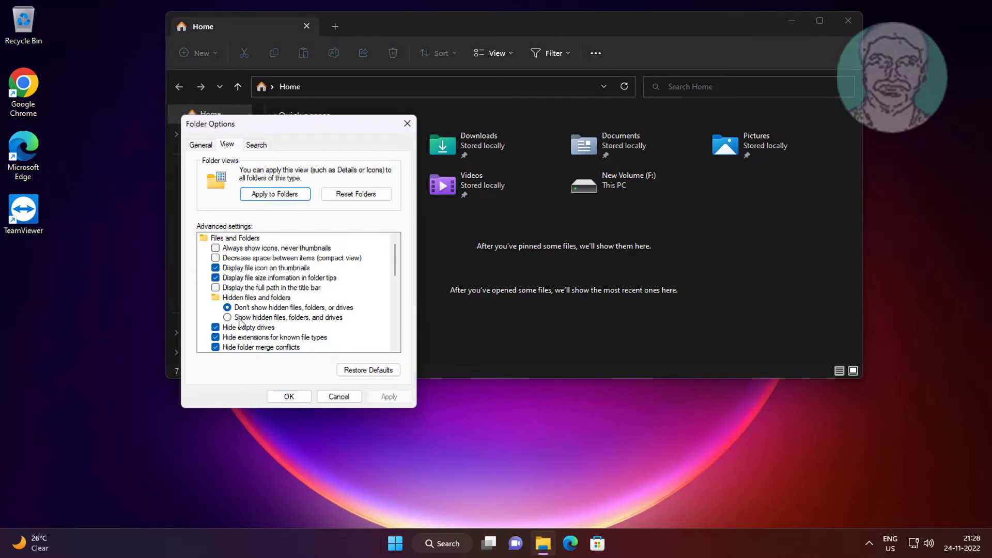
pyautogui.click(227, 317)
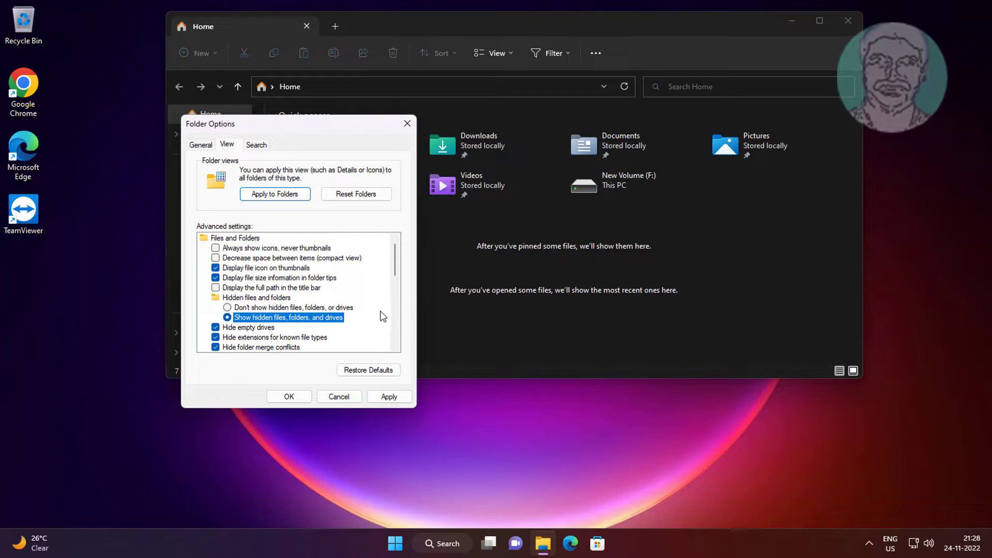
pyautogui.moveTo(389, 394)
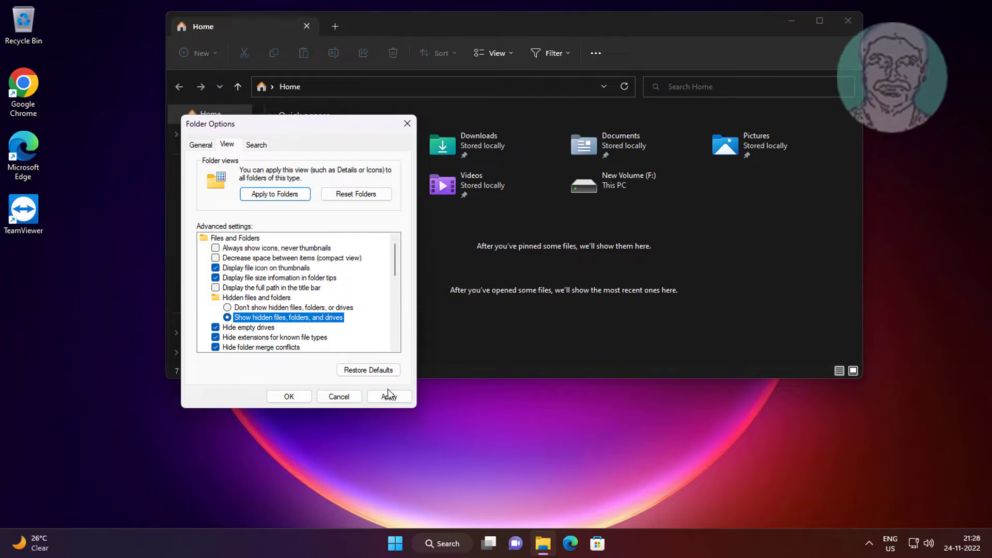
pyautogui.click(289, 397)
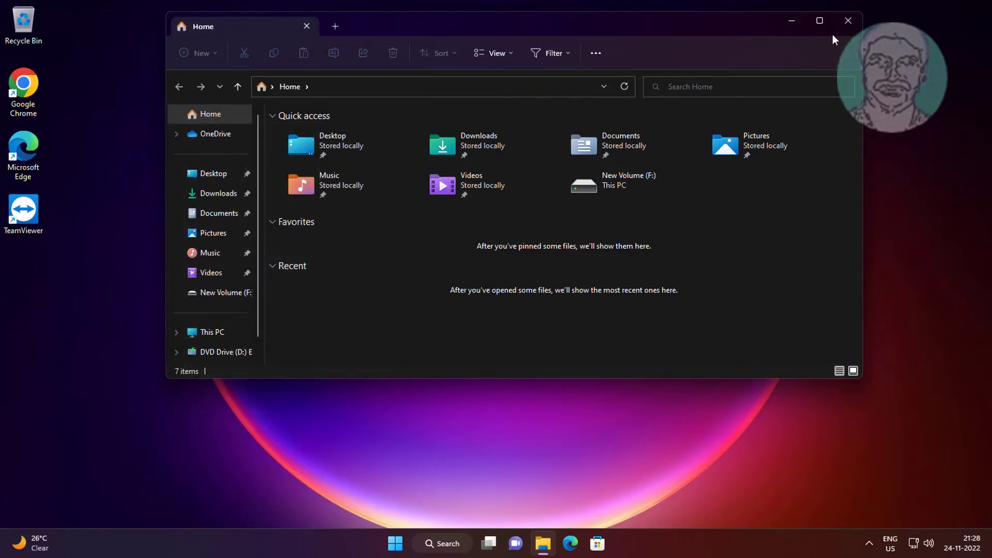
pyautogui.click(849, 19)
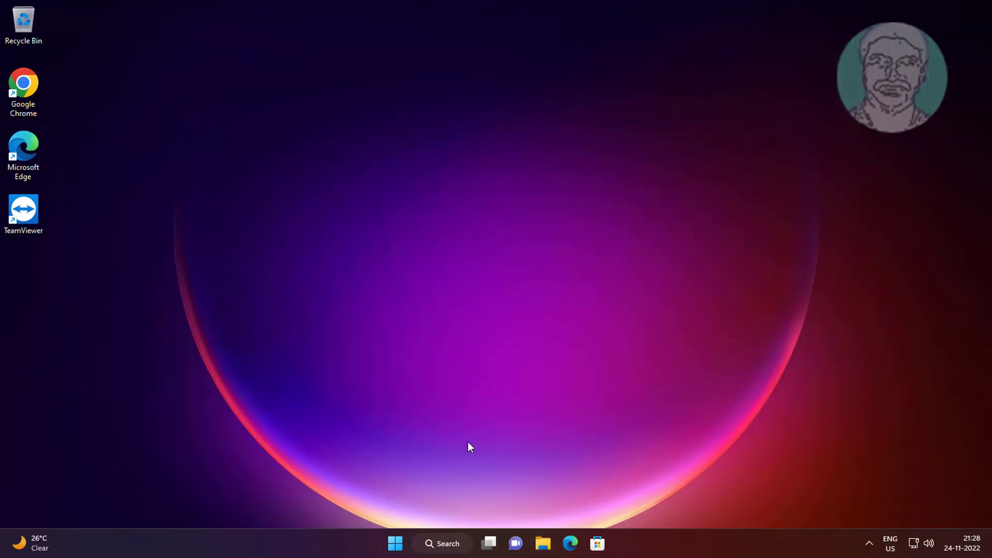
pyautogui.moveTo(407, 500)
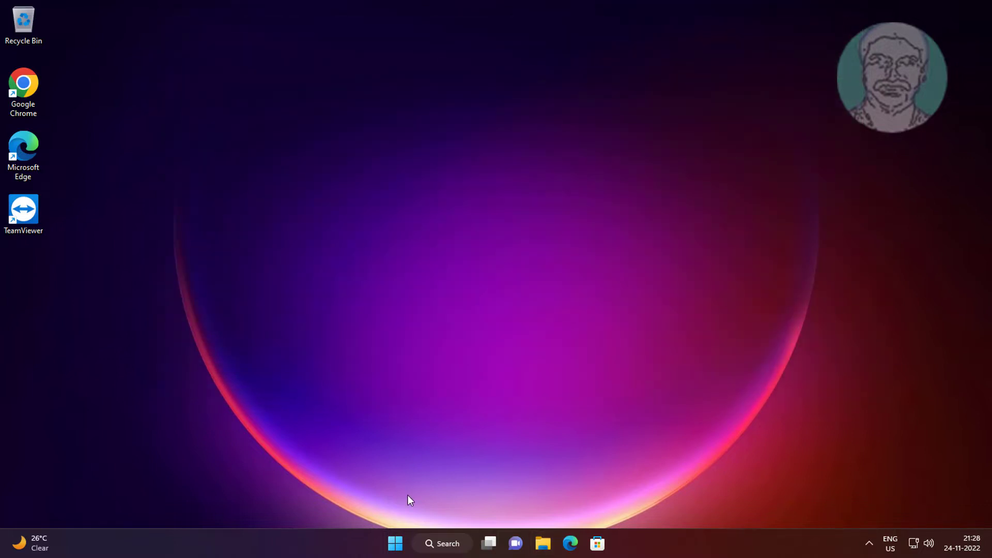
# - Browse from This PC into C:\ProgramData\Microsoft\Windows Defender
pyautogui.click(544, 544)
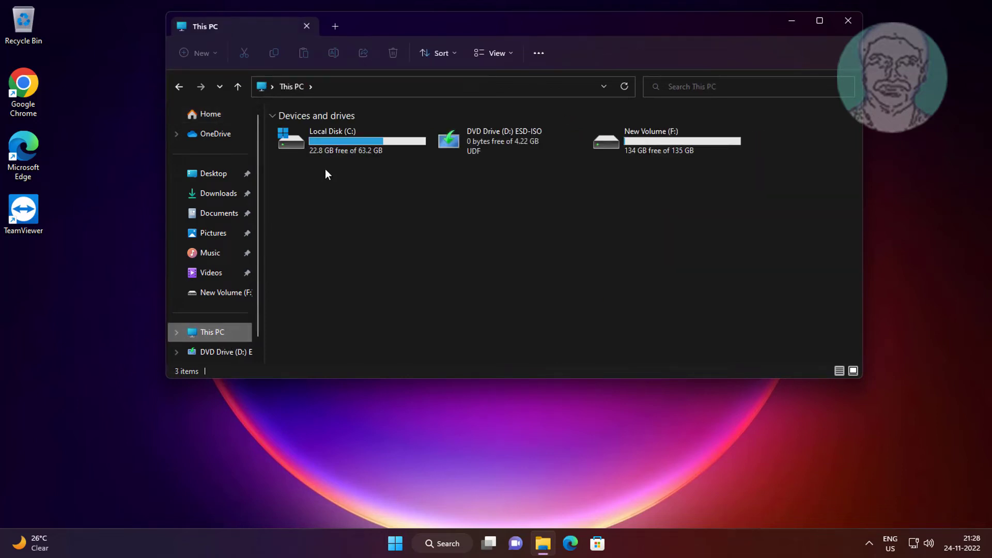
pyautogui.doubleClick(332, 139)
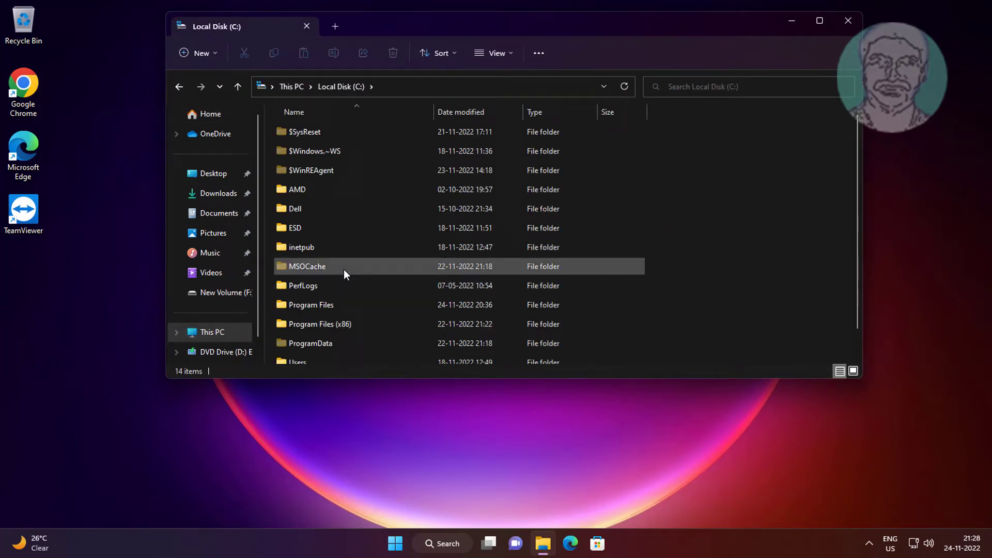
pyautogui.click(310, 343)
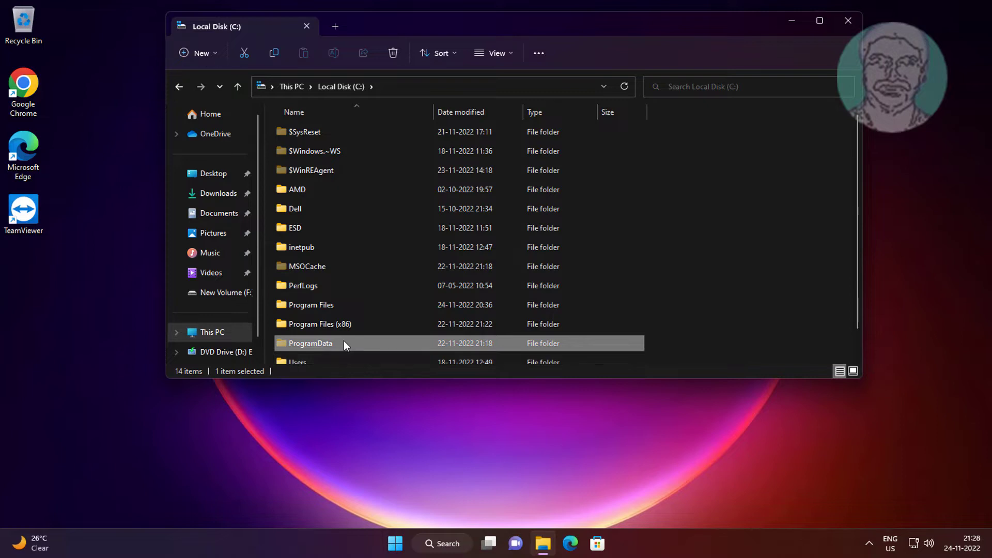
pyautogui.doubleClick(310, 343)
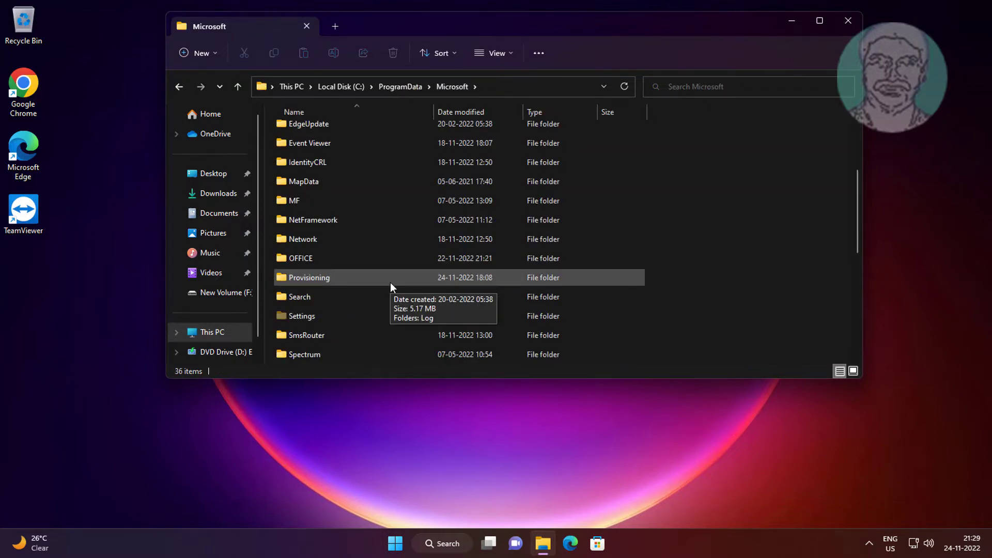
pyautogui.scroll(-3)
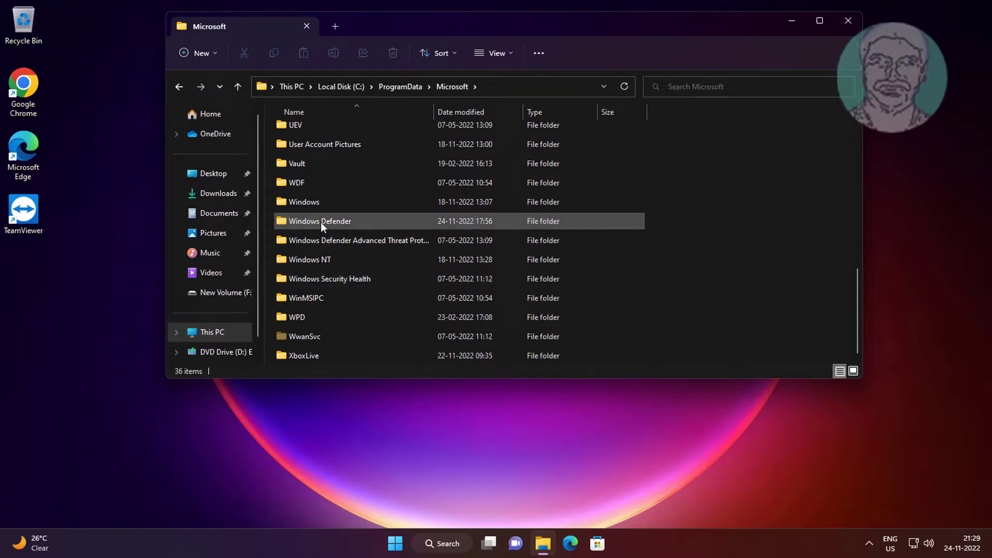
pyautogui.doubleClick(319, 222)
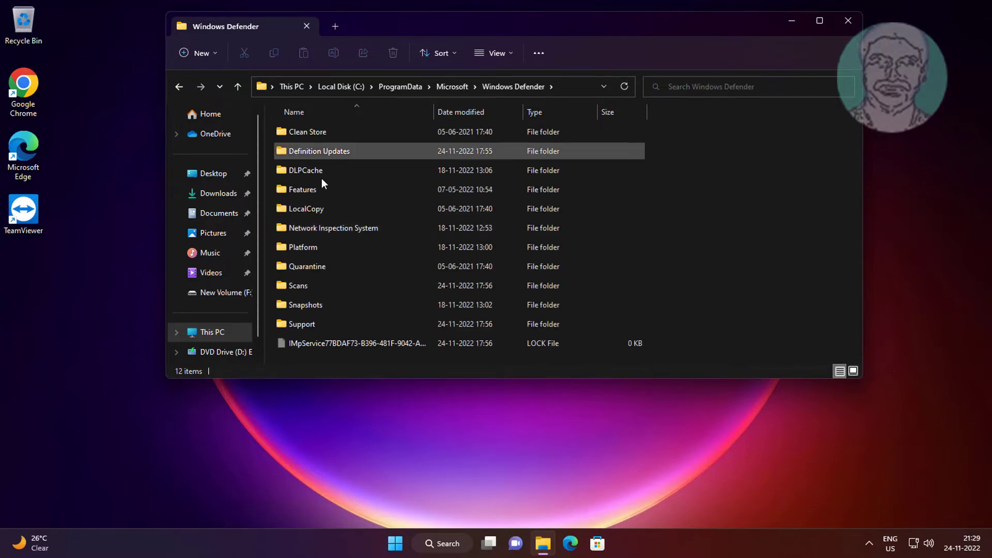
# - Drill into Scans\History, listing CacheManager, ReportLatency, Results, Service and Store
pyautogui.click(300, 285)
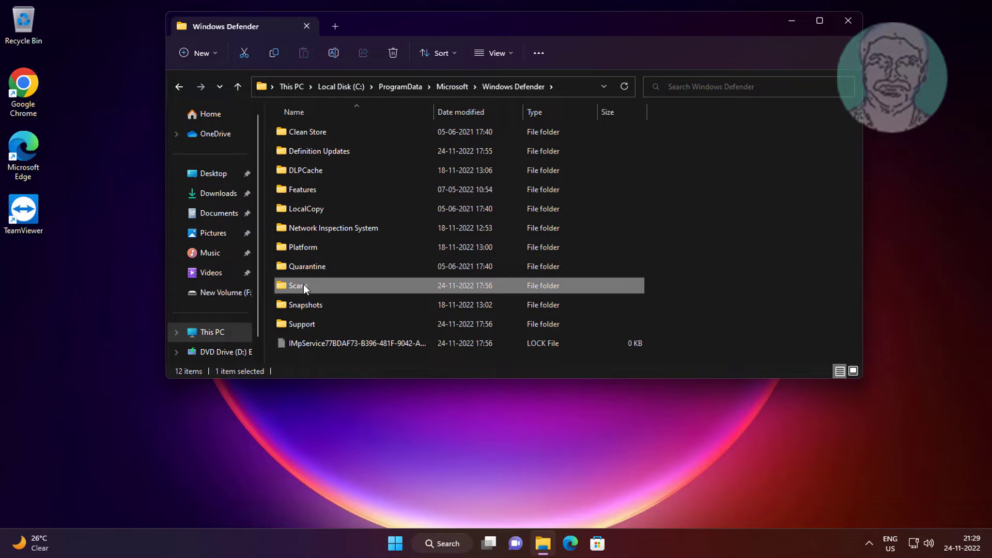
pyautogui.doubleClick(297, 285)
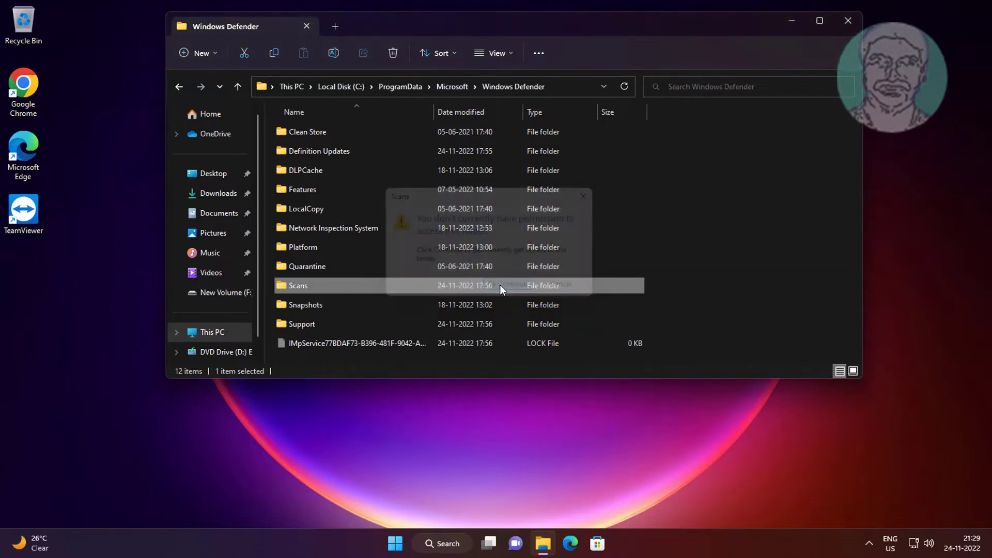
pyautogui.doubleClick(297, 286)
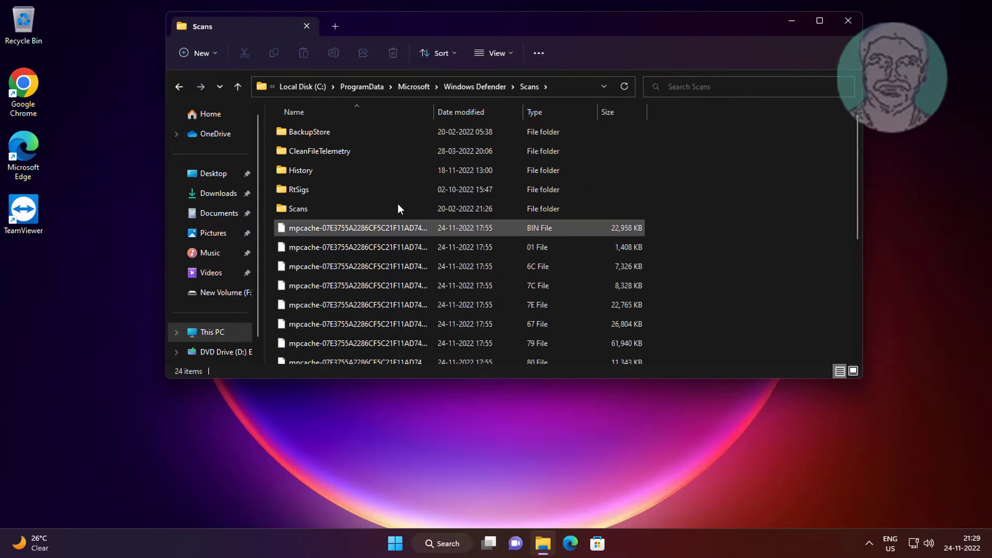
pyautogui.doubleClick(300, 170)
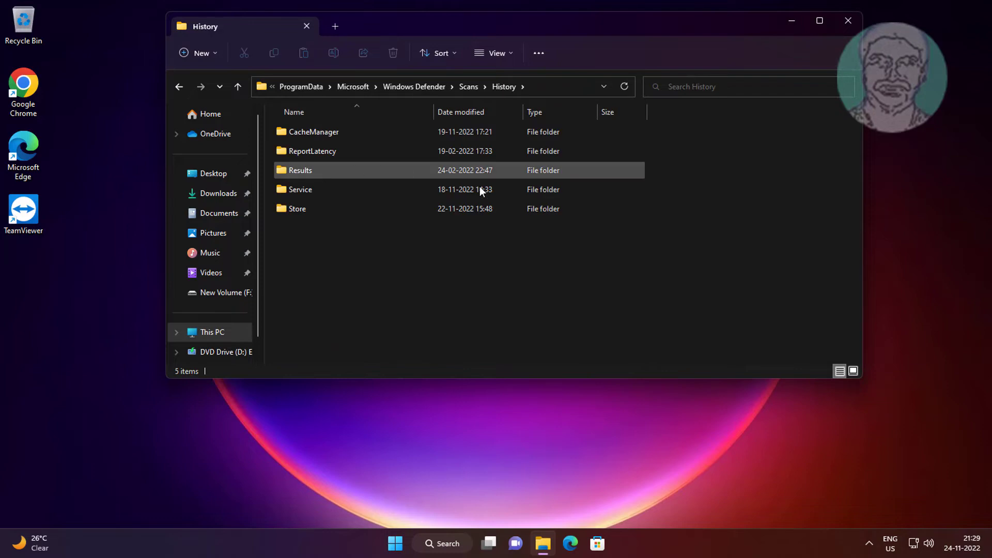
pyautogui.click(351, 254)
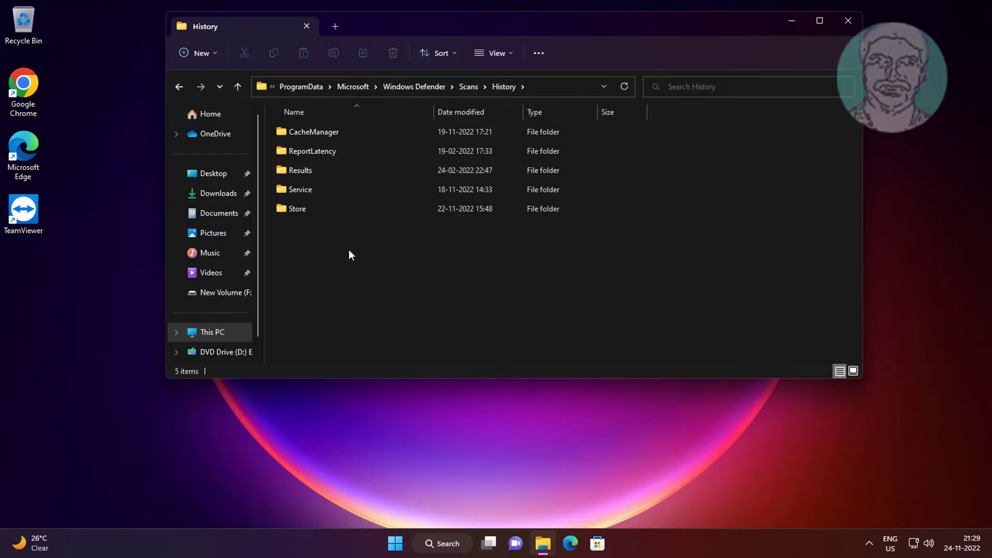
pyautogui.moveTo(271, 133)
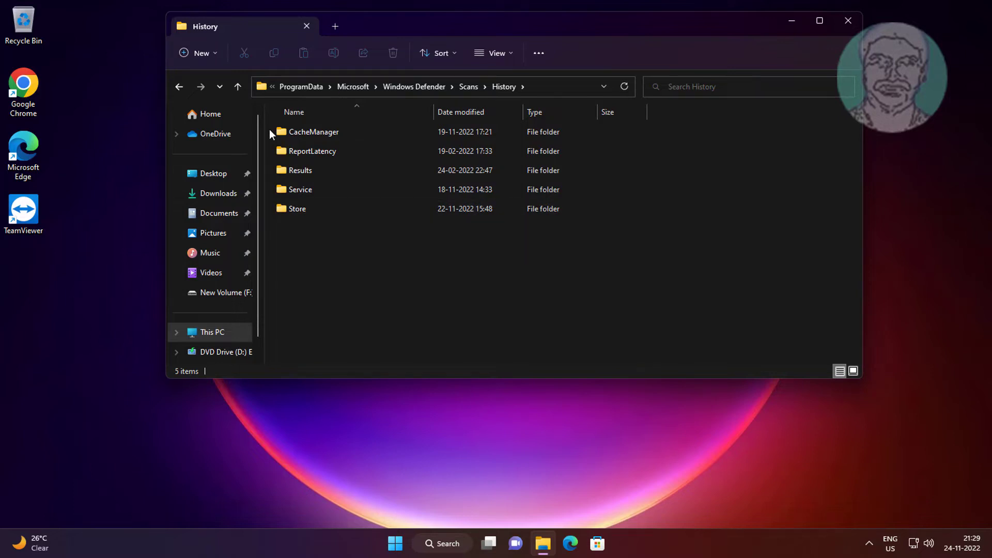
# - Delete all History subfolders as administrator, giving up on CacheManager, then close Explorer
pyautogui.press('ctrl+a')
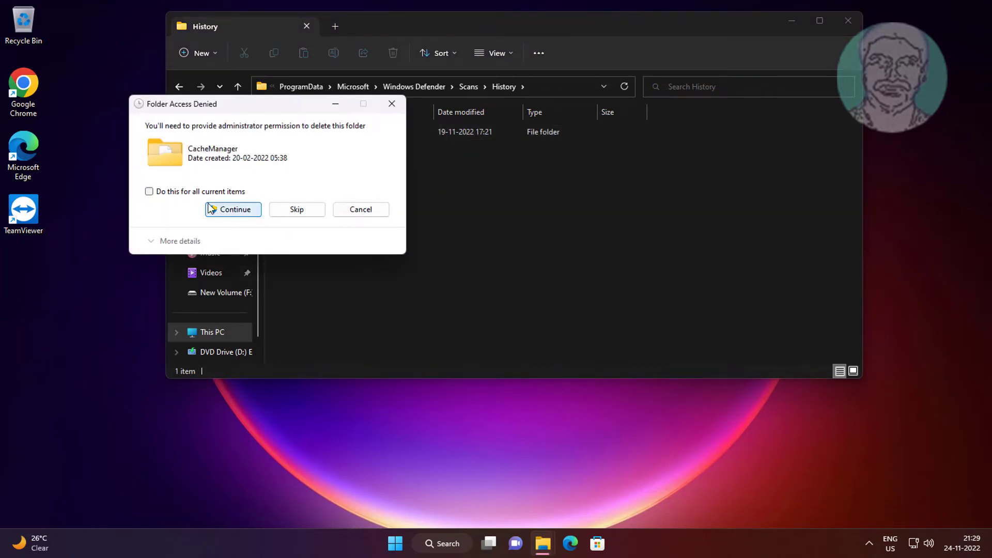
pyautogui.click(234, 209)
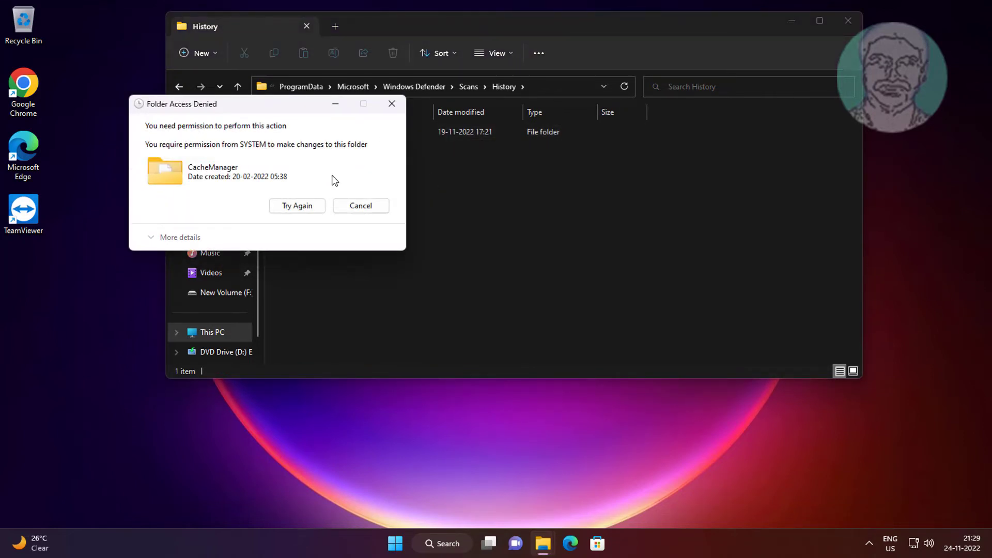
pyautogui.click(296, 205)
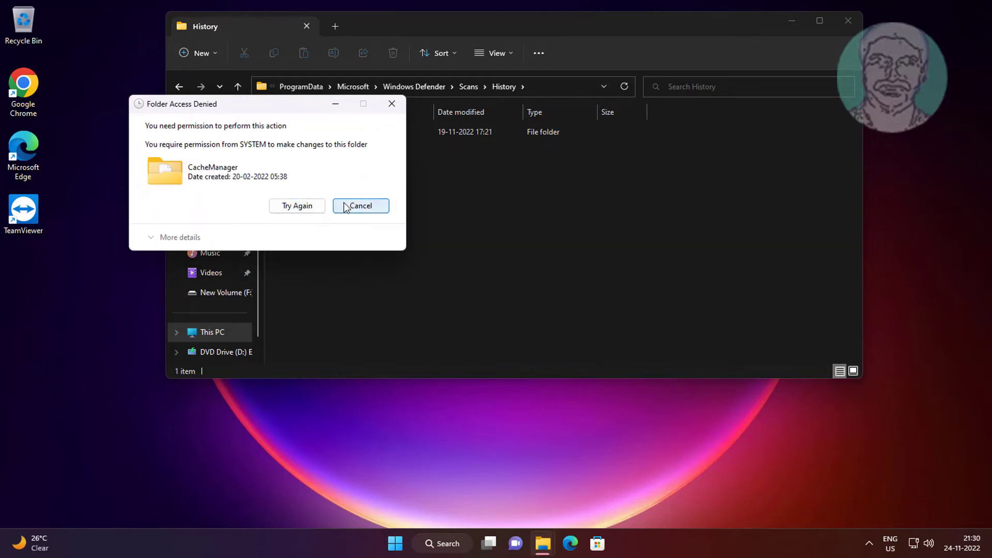
pyautogui.click(360, 205)
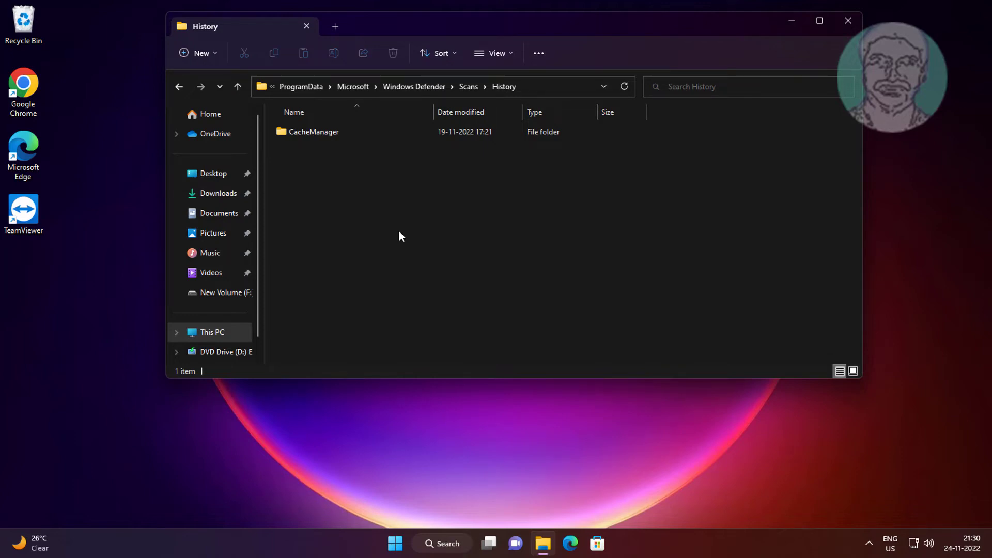
pyautogui.moveTo(848, 21)
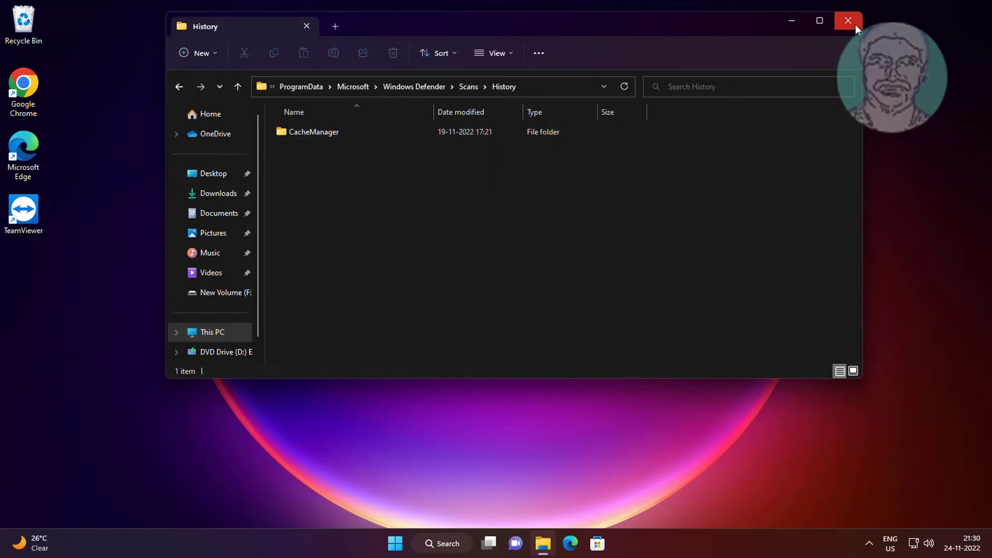
pyautogui.click(848, 20)
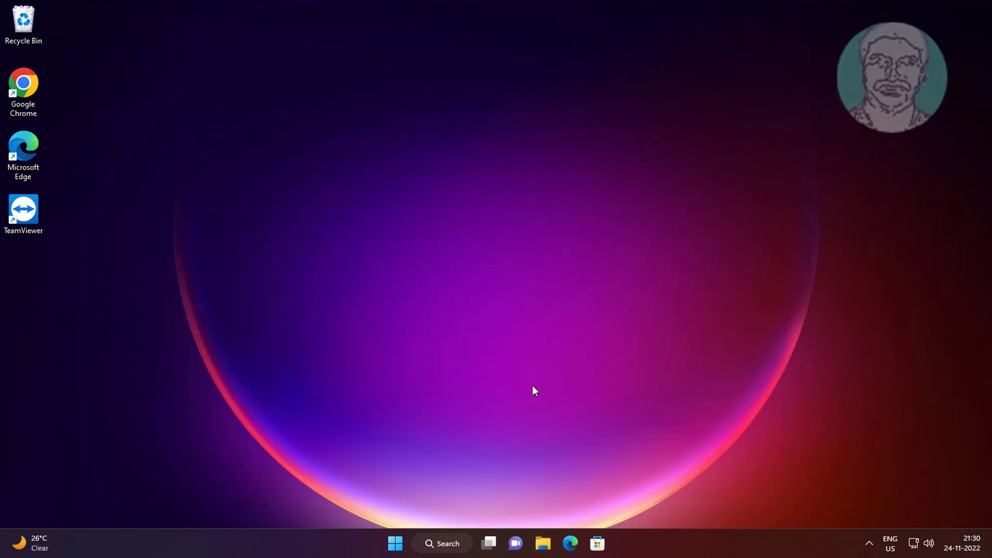
# - Launch Windows Security via search and reach Virus & threat protection > Protection history
pyautogui.click(395, 544)
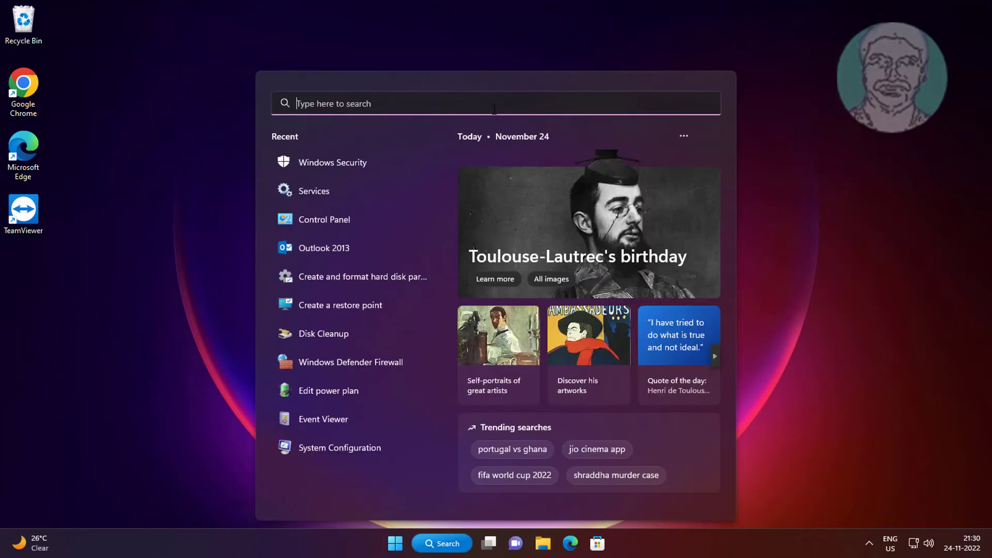
pyautogui.write('windows security')
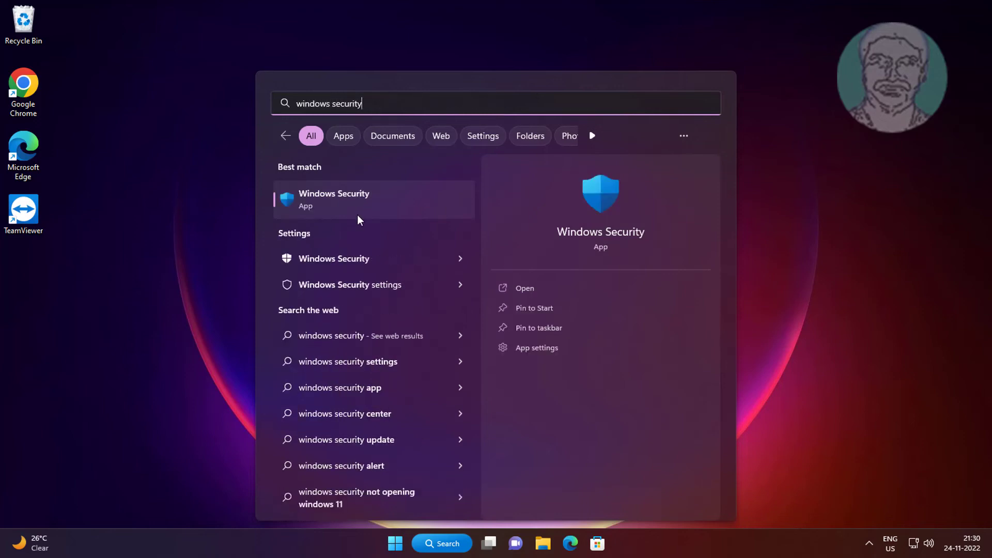
pyautogui.click(354, 199)
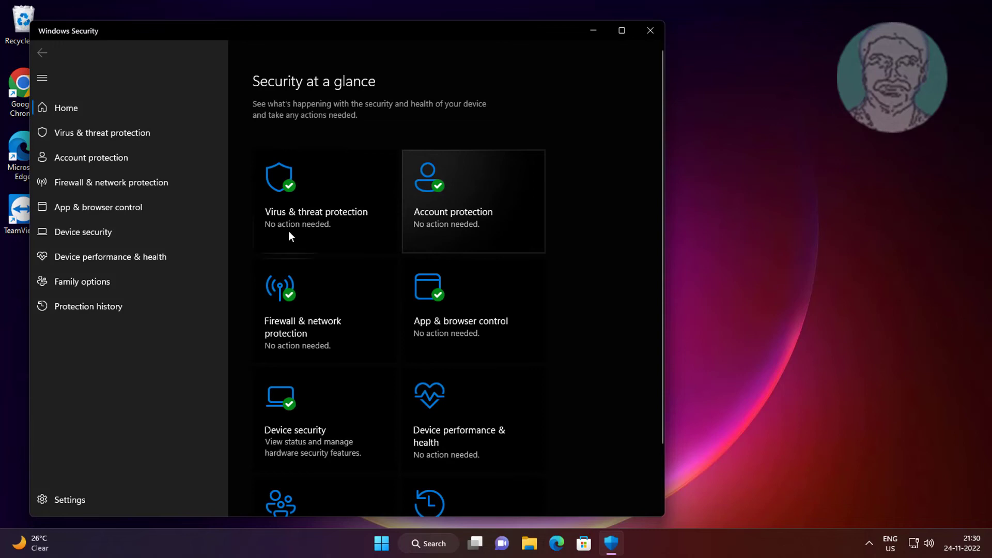
pyautogui.click(316, 202)
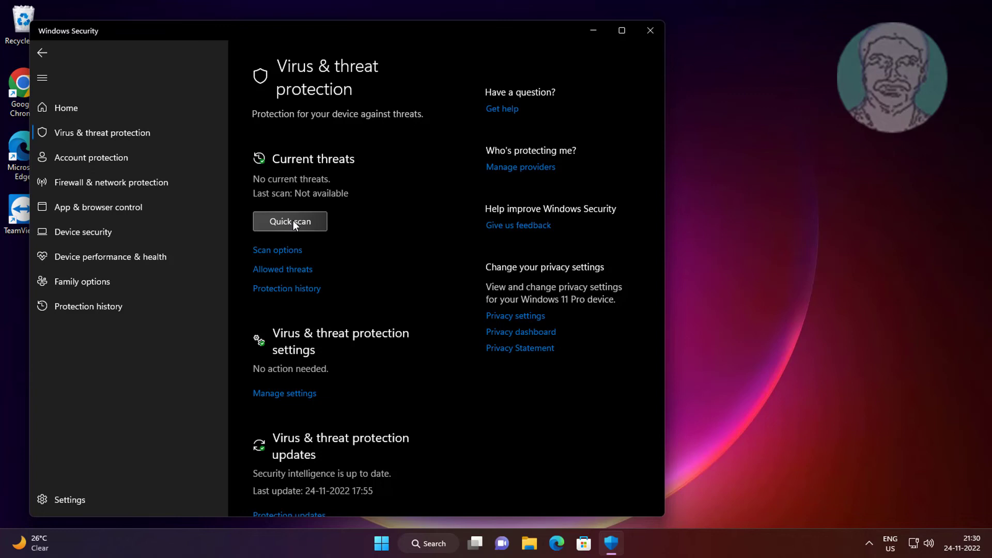
pyautogui.moveTo(292, 296)
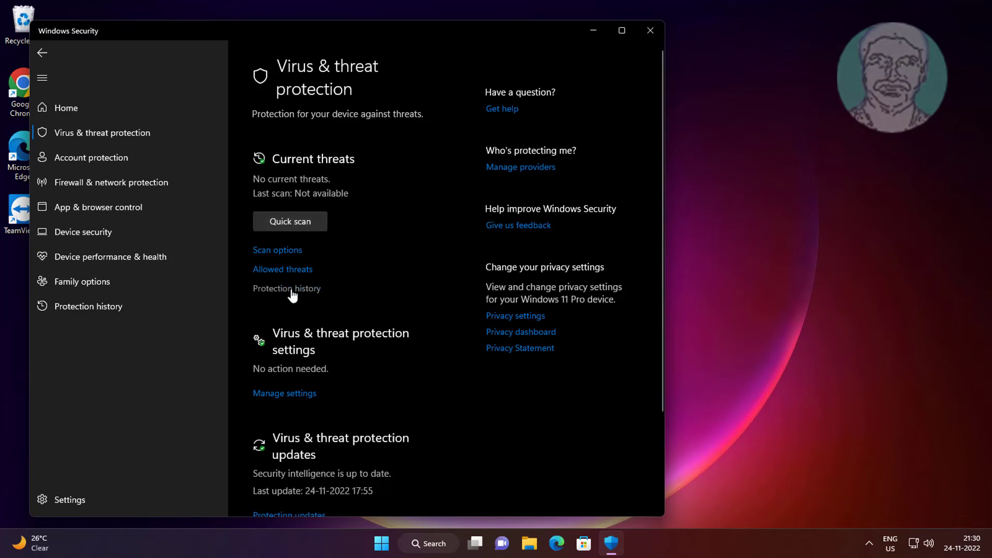
pyautogui.click(286, 288)
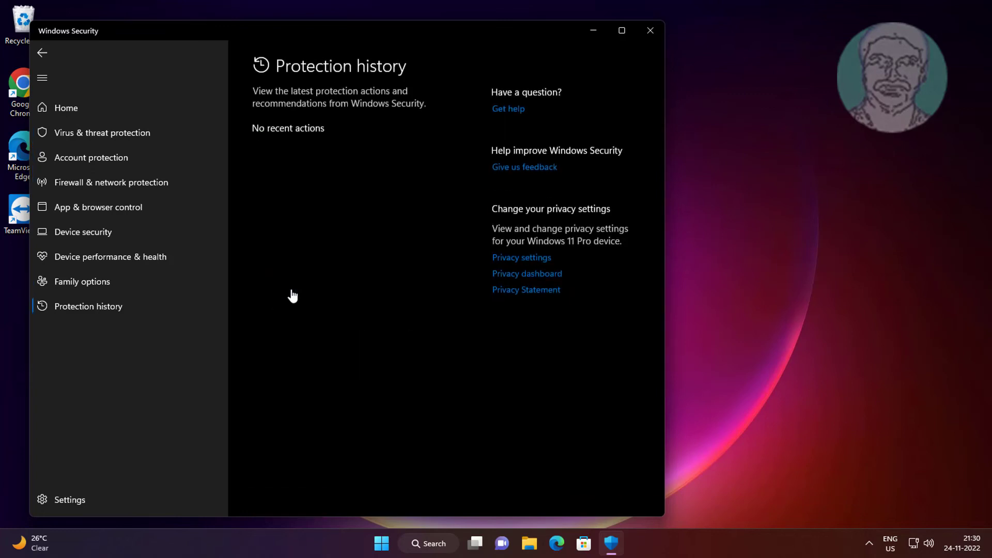
pyautogui.moveTo(292, 137)
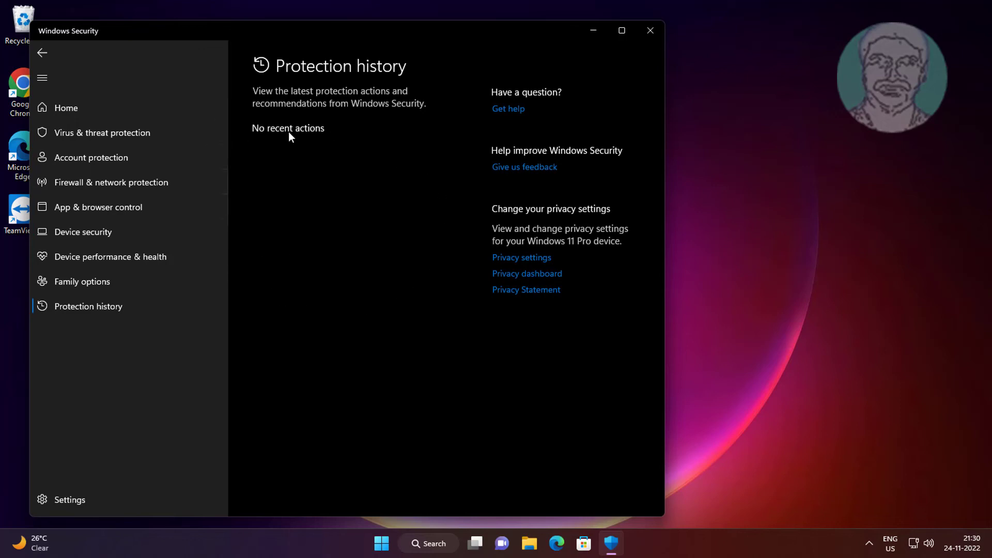
pyautogui.moveTo(651, 30)
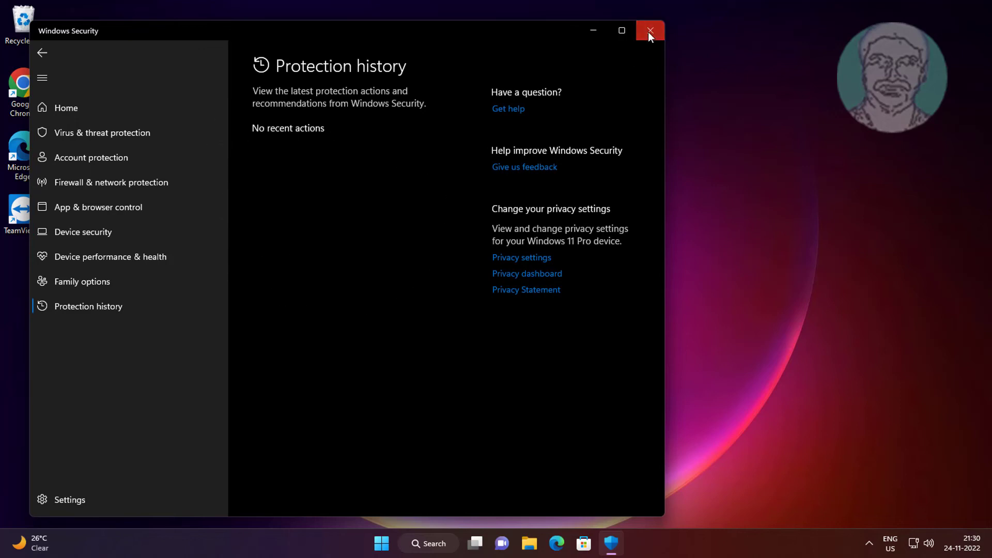